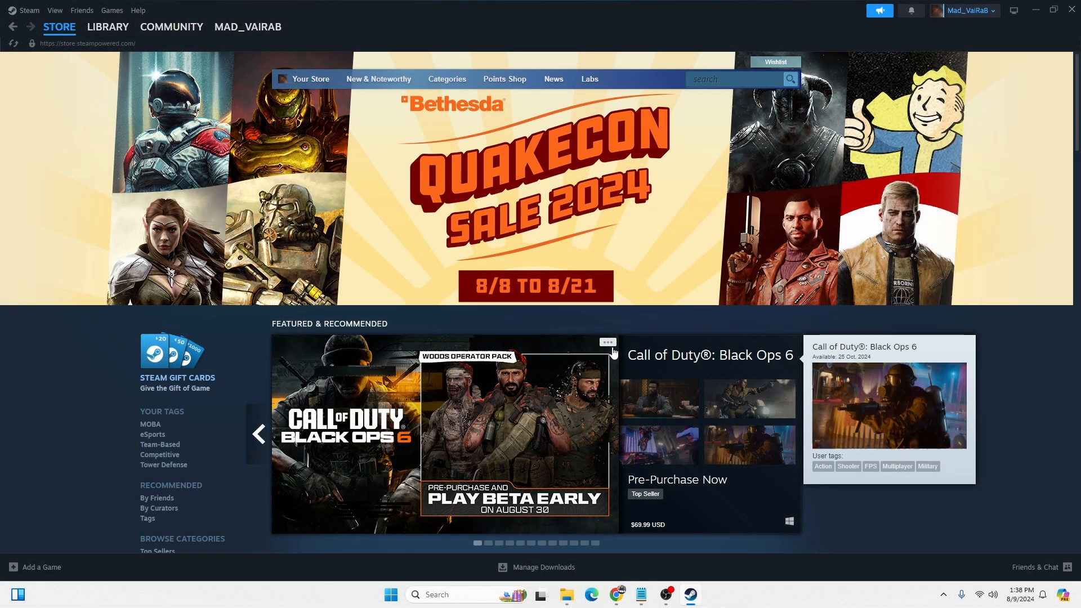
mouse_move(820, 172)
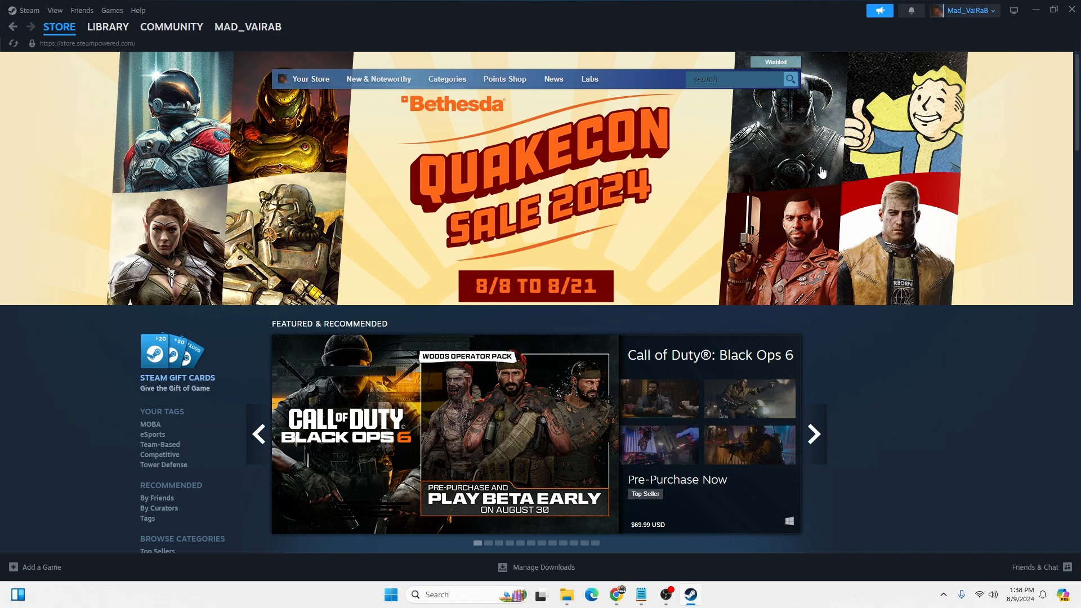
mouse_move(796, 160)
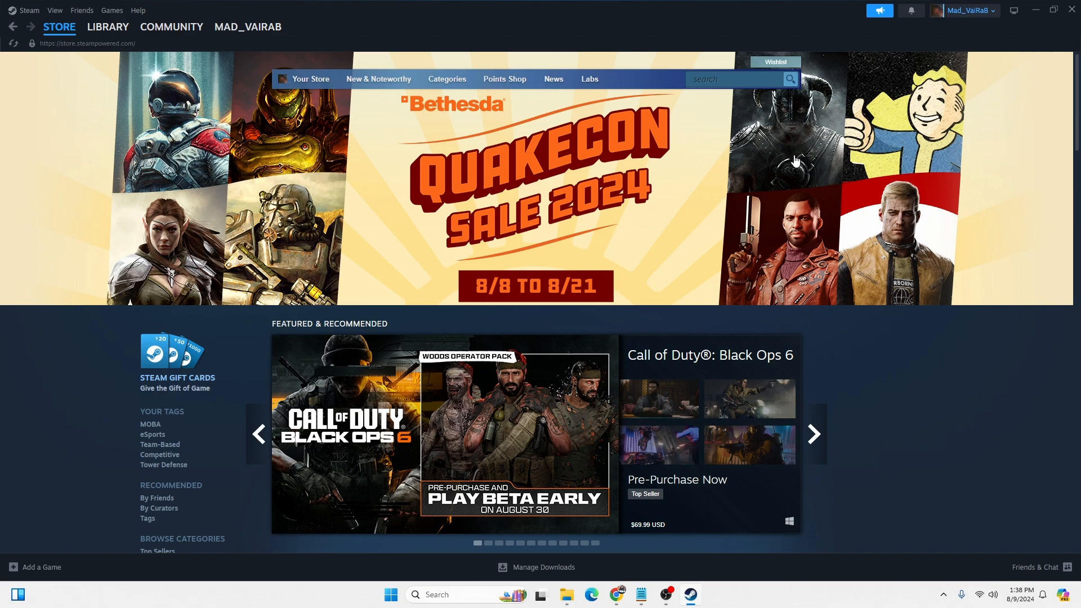
Open the Steam menu at the top-left to reveal account options like Sign Out
left_click(813, 433)
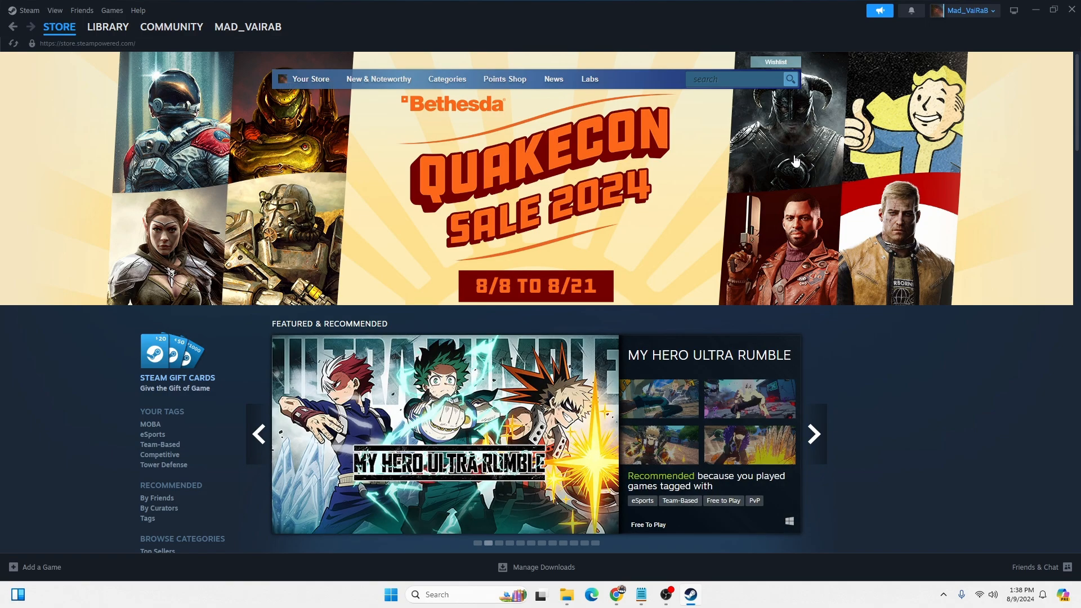
mouse_move(751, 108)
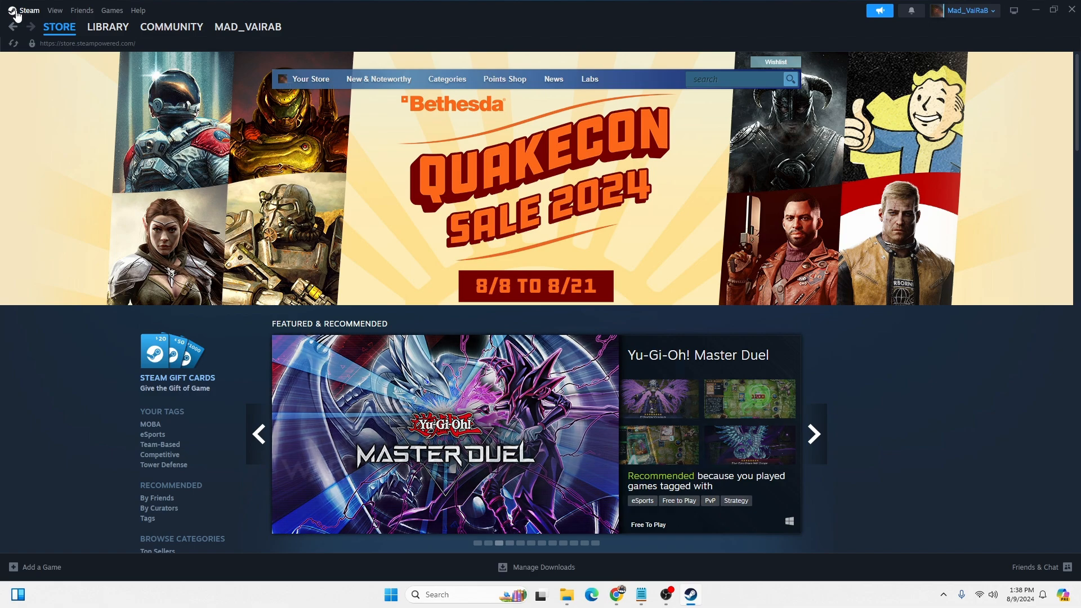
left_click(812, 434)
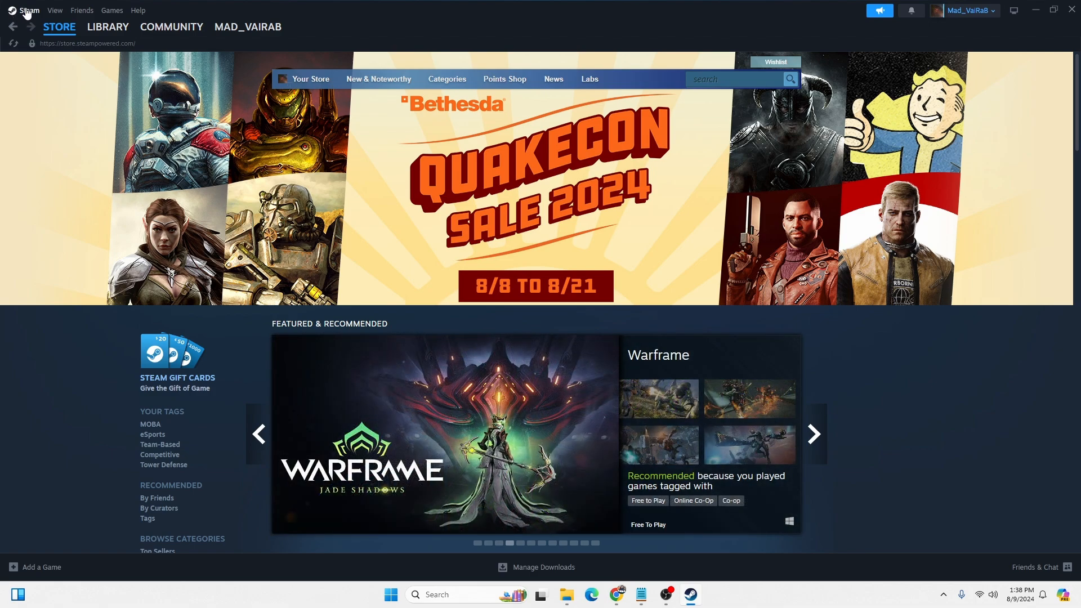
left_click(28, 10)
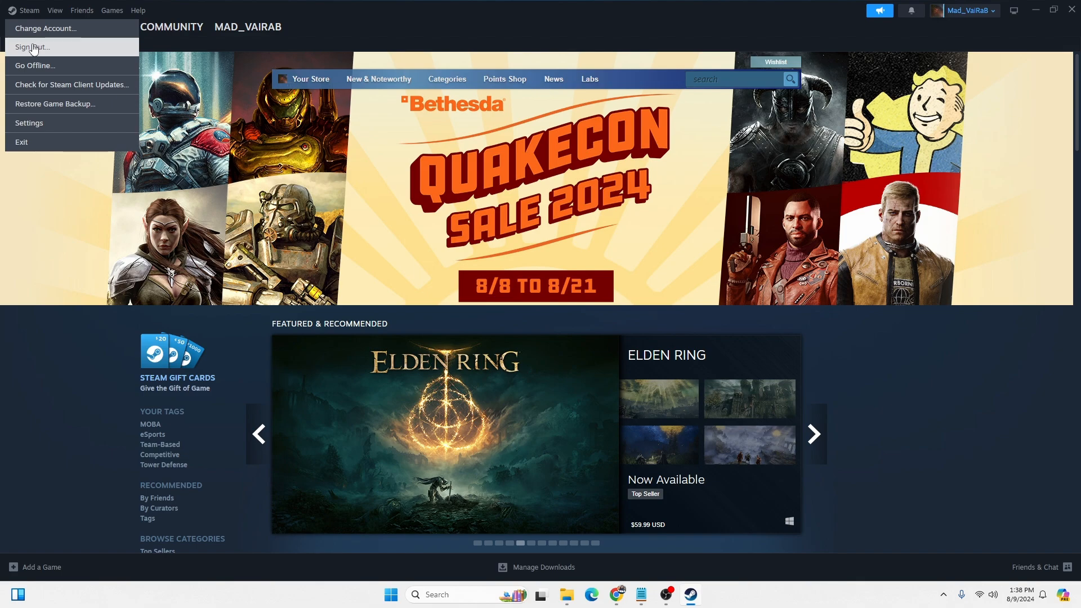
Choose Sign Out... from the Steam menu to bring up the confirmation prompt
left_click(31, 46)
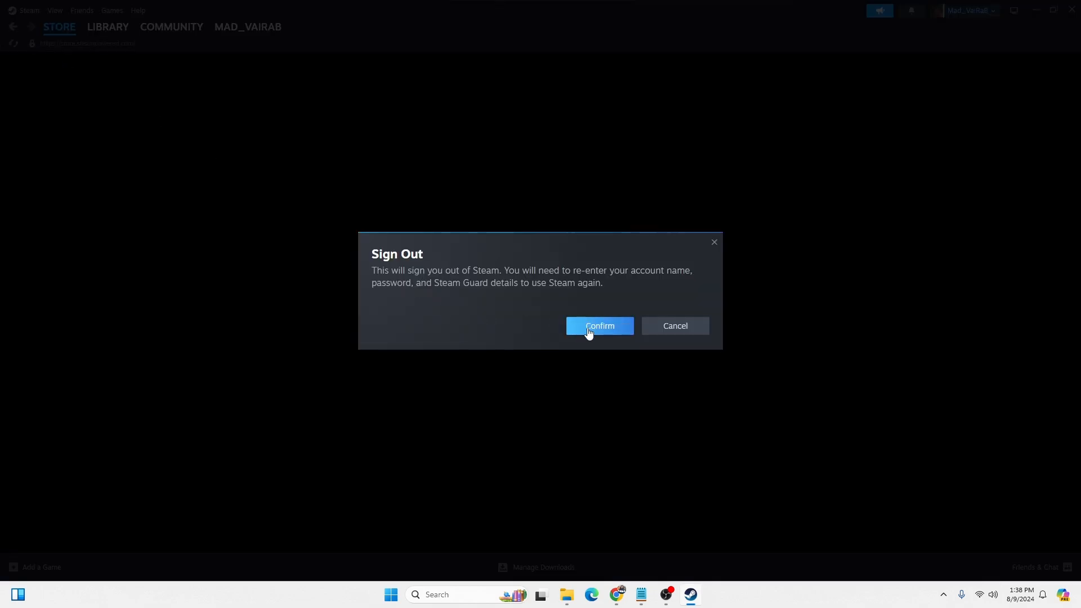
mouse_move(607, 340)
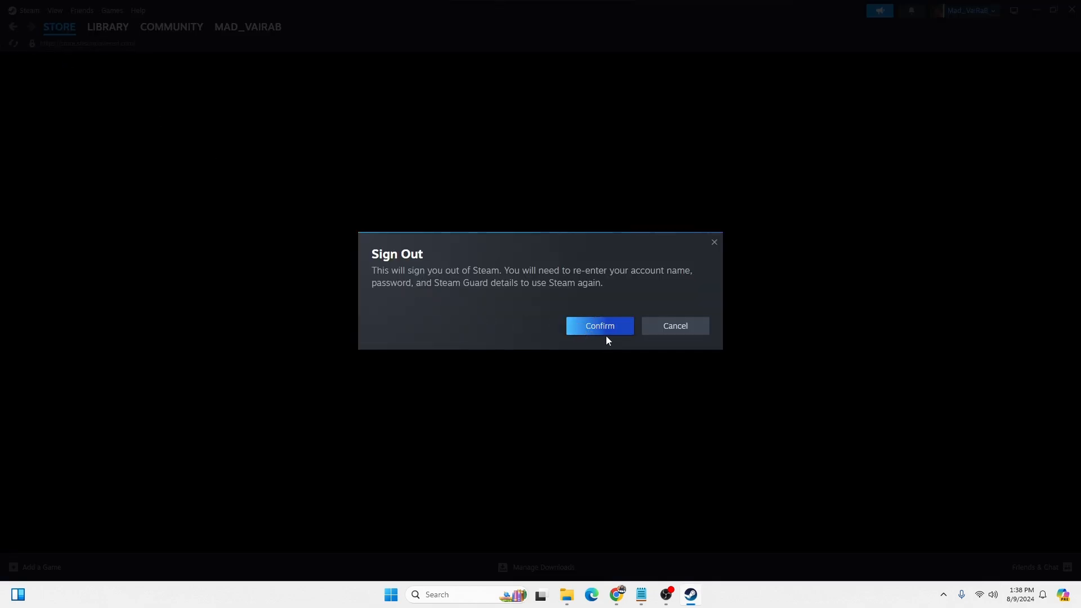
mouse_move(587, 292)
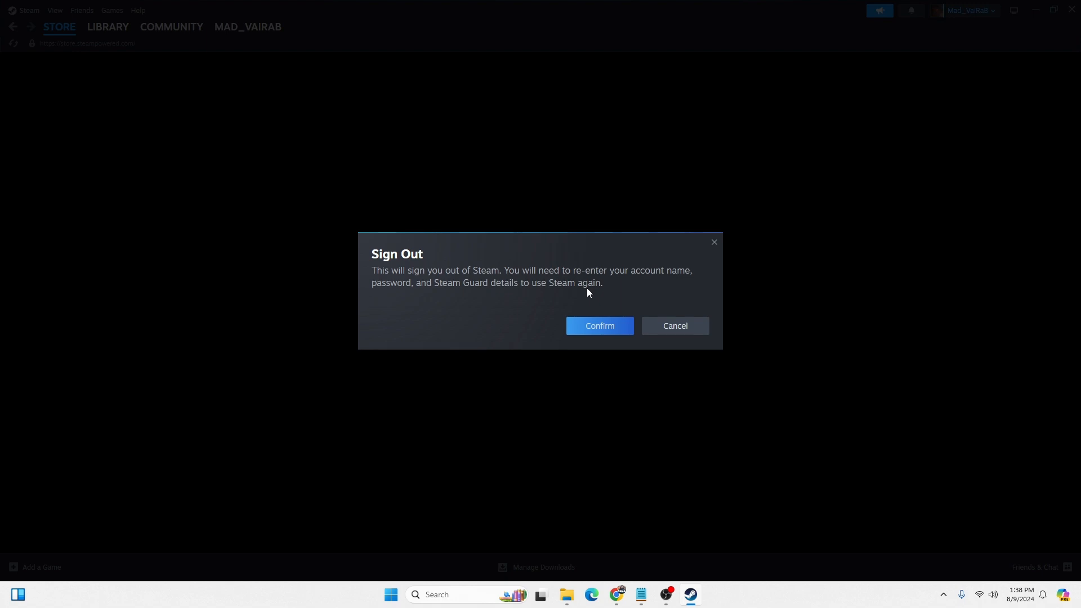